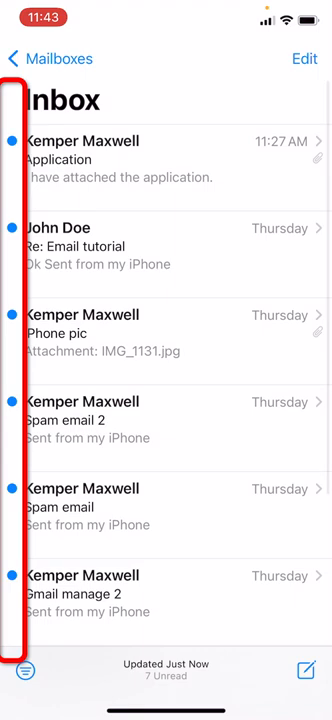
Scroll the Inbox to find the Application email with the Word attachment.
scroll(down, 3)
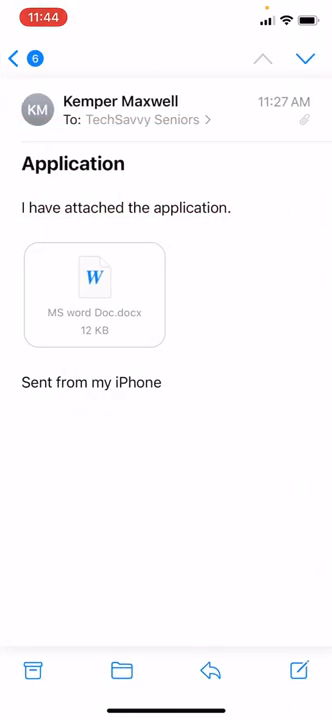
click(94, 294)
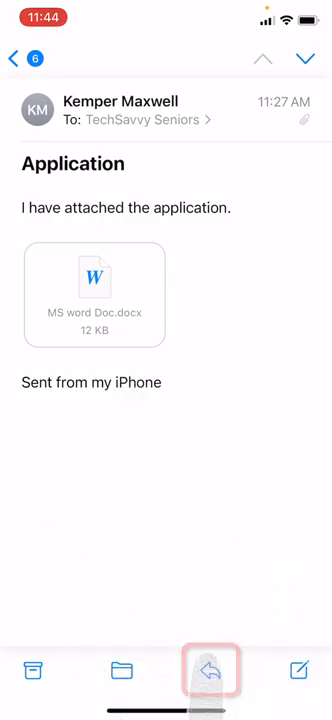
click(210, 671)
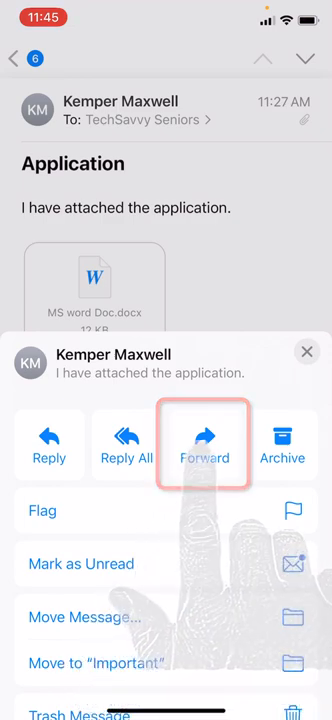
Forward the Application email, choosing to include its Word attachment.
click(204, 445)
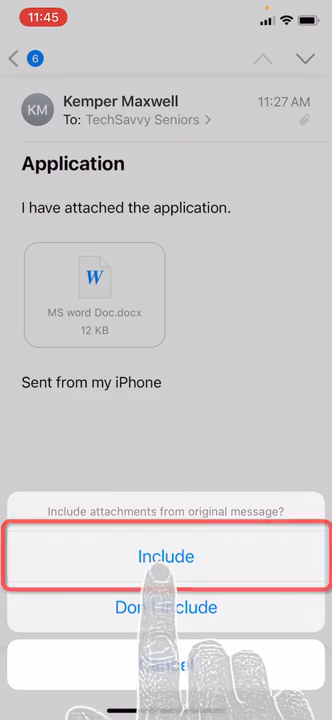
click(166, 557)
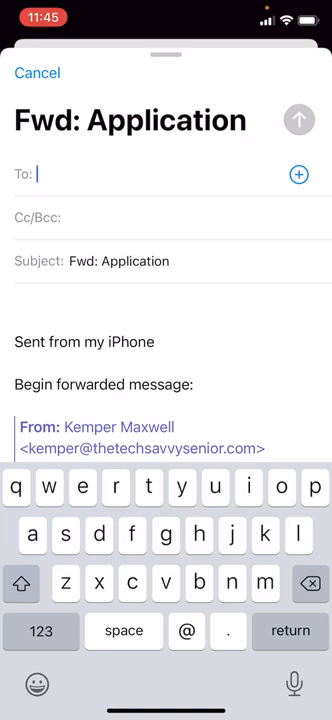
Address the 'Fwd: Application' draft to John Doe using the 'jo' suggestion.
text(jo)
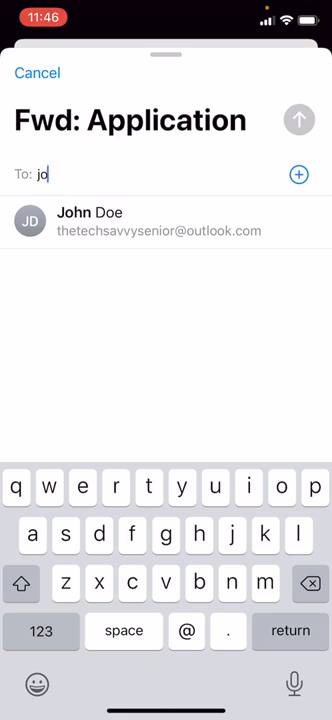
click(166, 221)
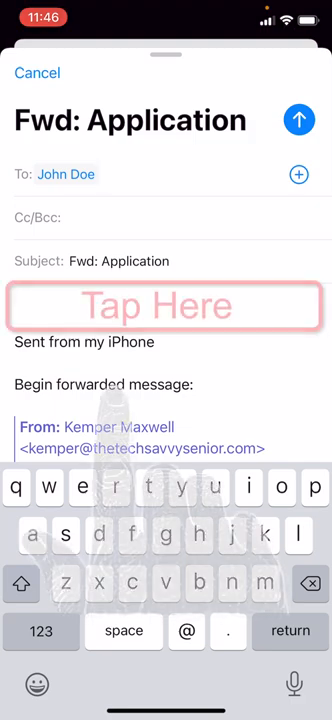
Write 'Hi John, I've attached the application' in the body and send the forward.
click(166, 306)
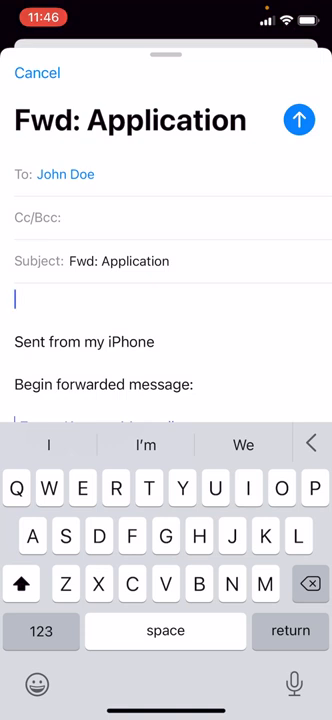
text(H)
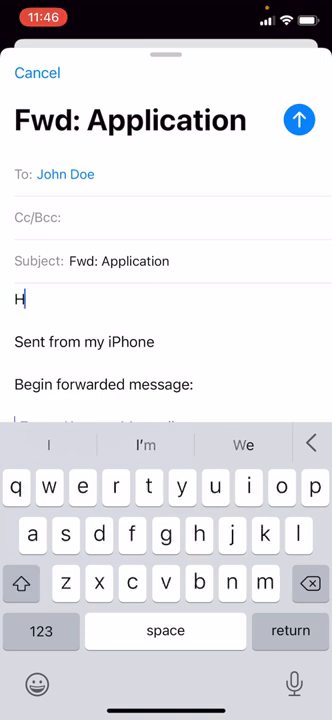
text(i John,)
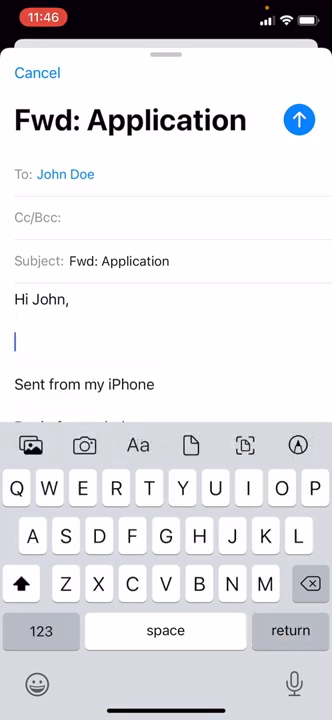
text(v)
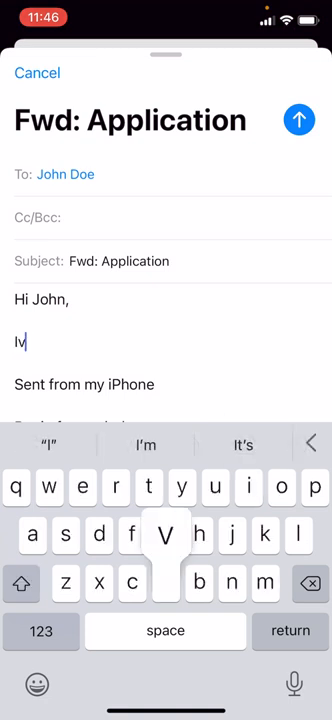
text('ve attached t)
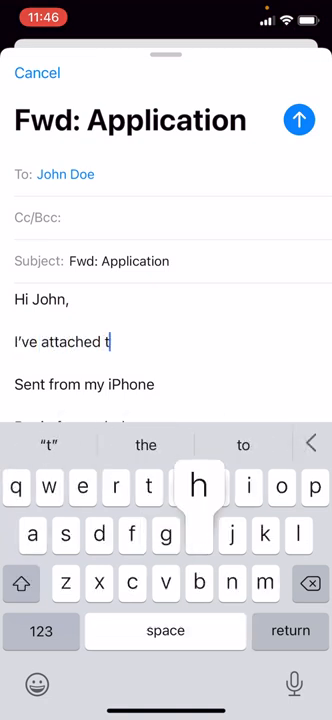
text(he a)
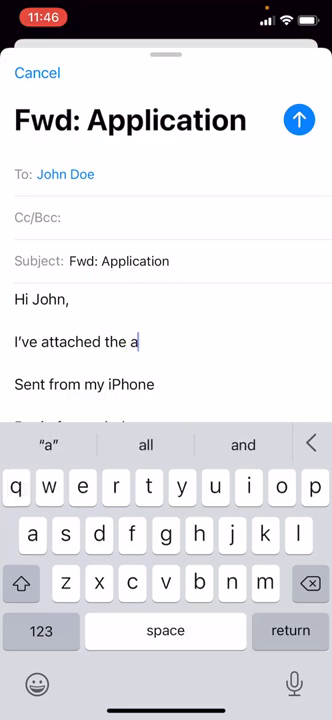
text(pplication)
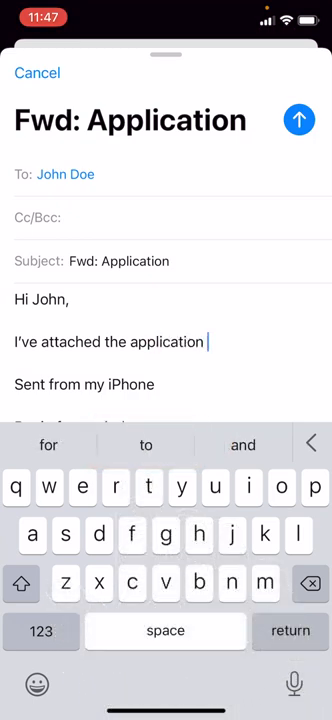
click(299, 120)
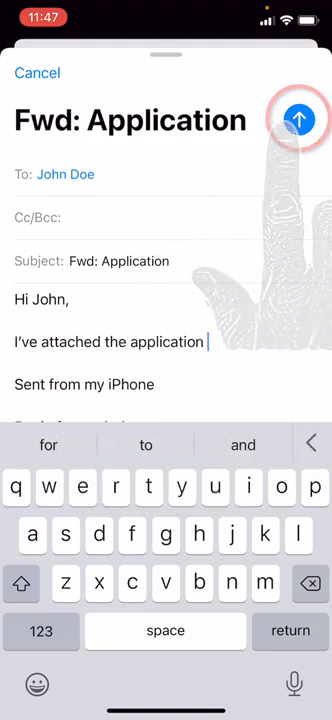
click(298, 120)
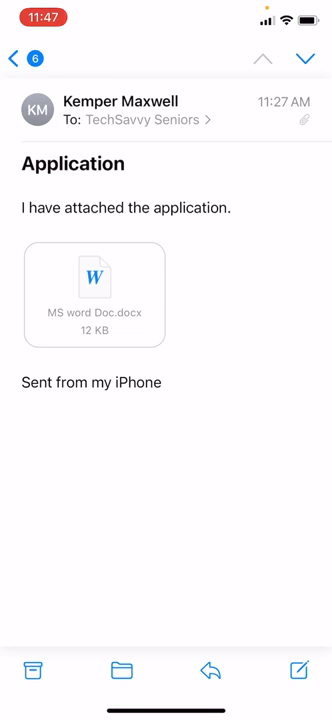